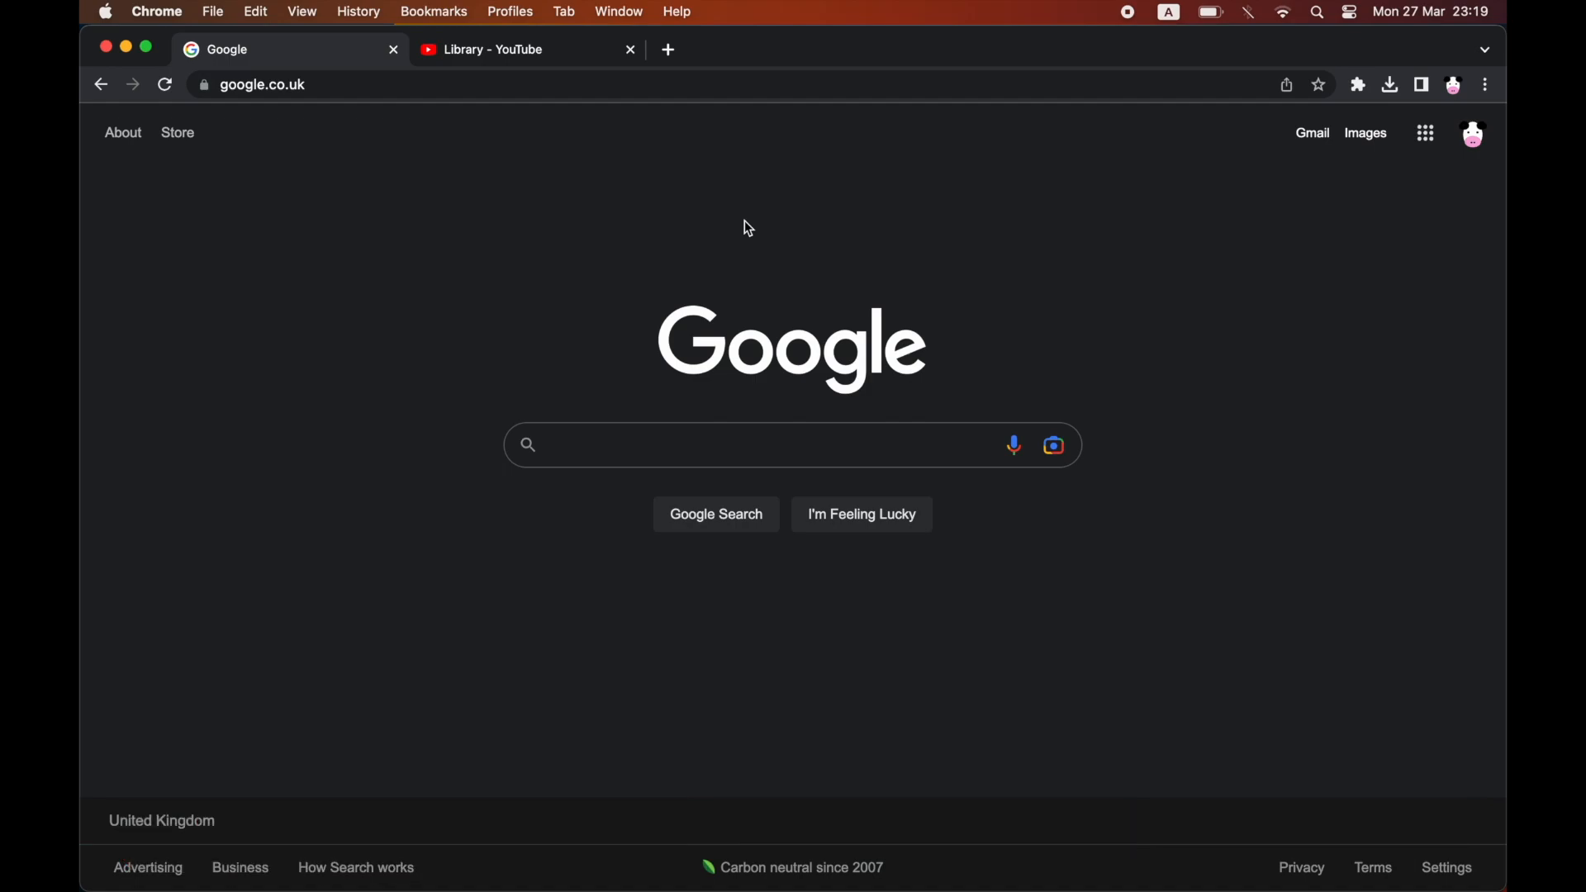
mouse_move(1146, 262)
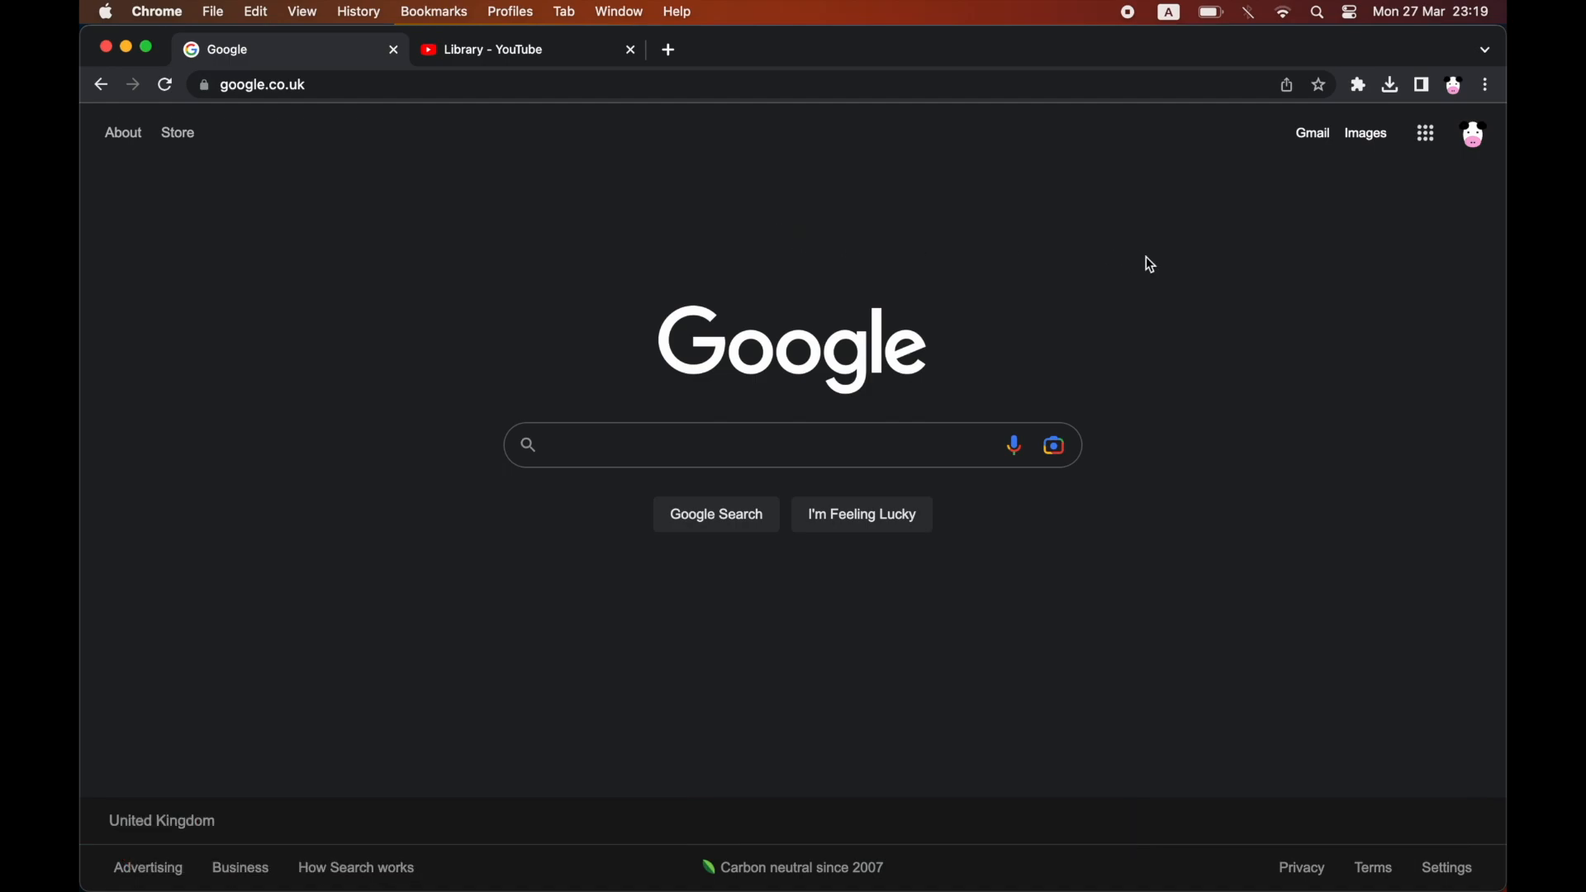
mouse_move(1456, 210)
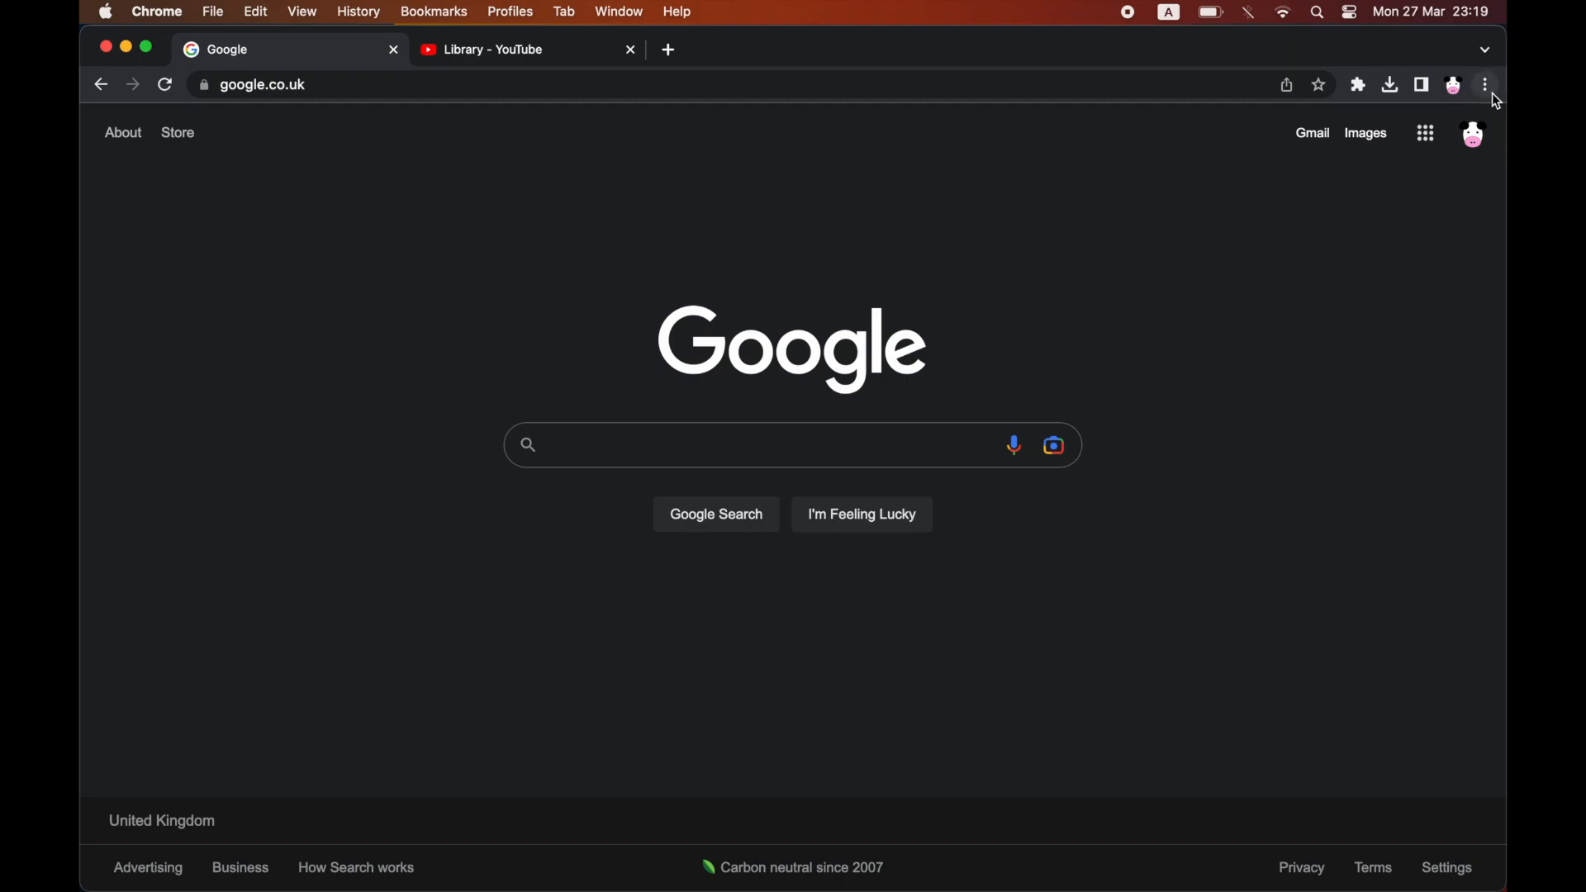
mouse_move(1480, 83)
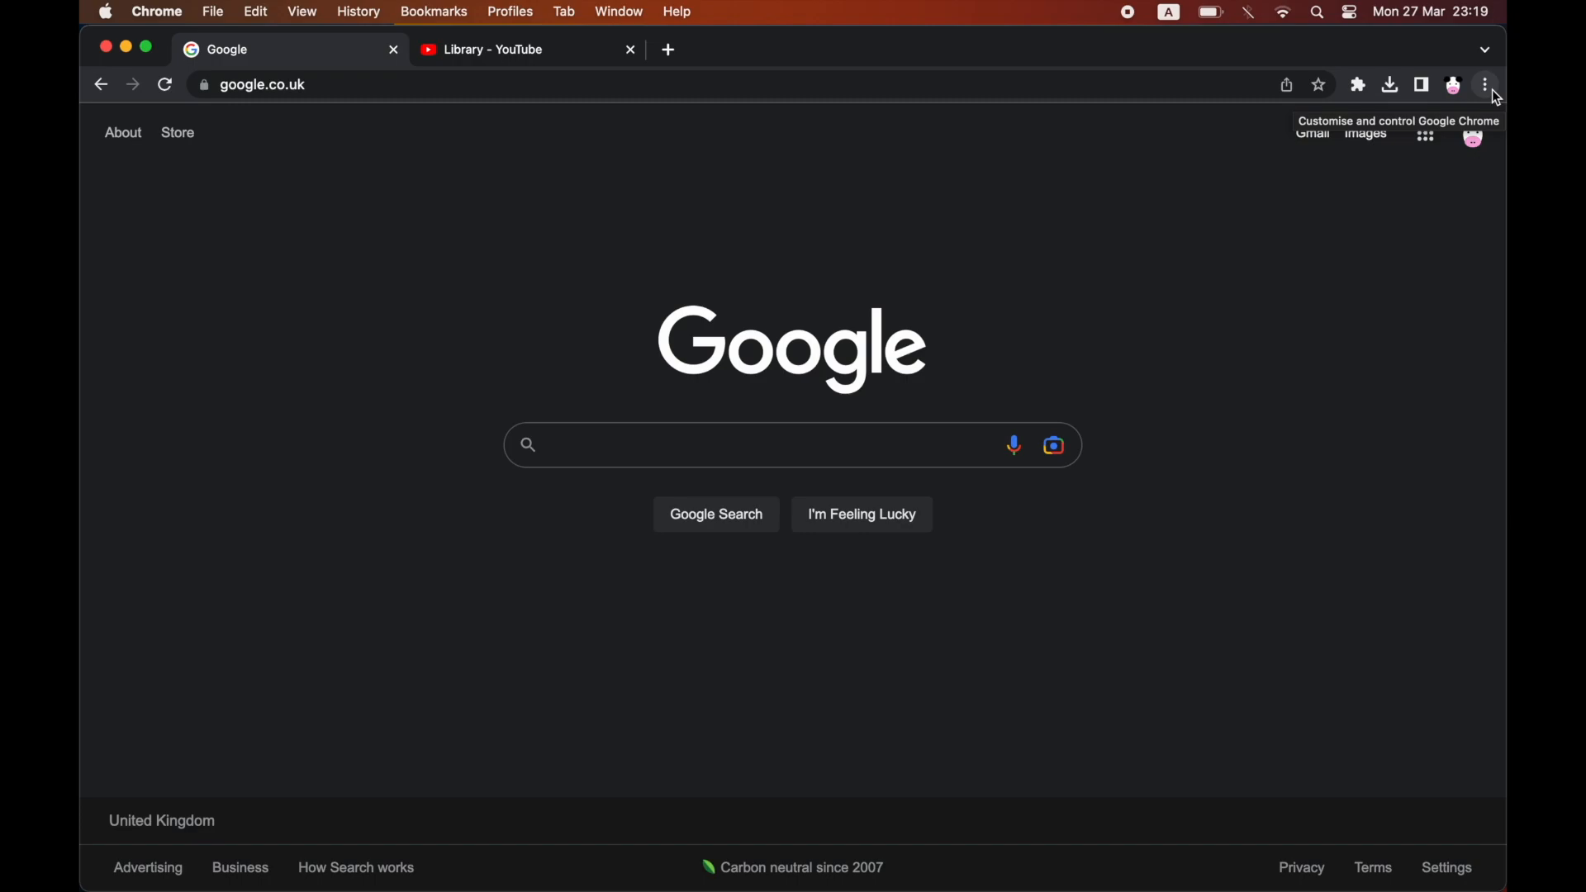
Step: Bookmark the current Google tab from the Chrome menu's Bookmarks submenu
left_click(1484, 81)
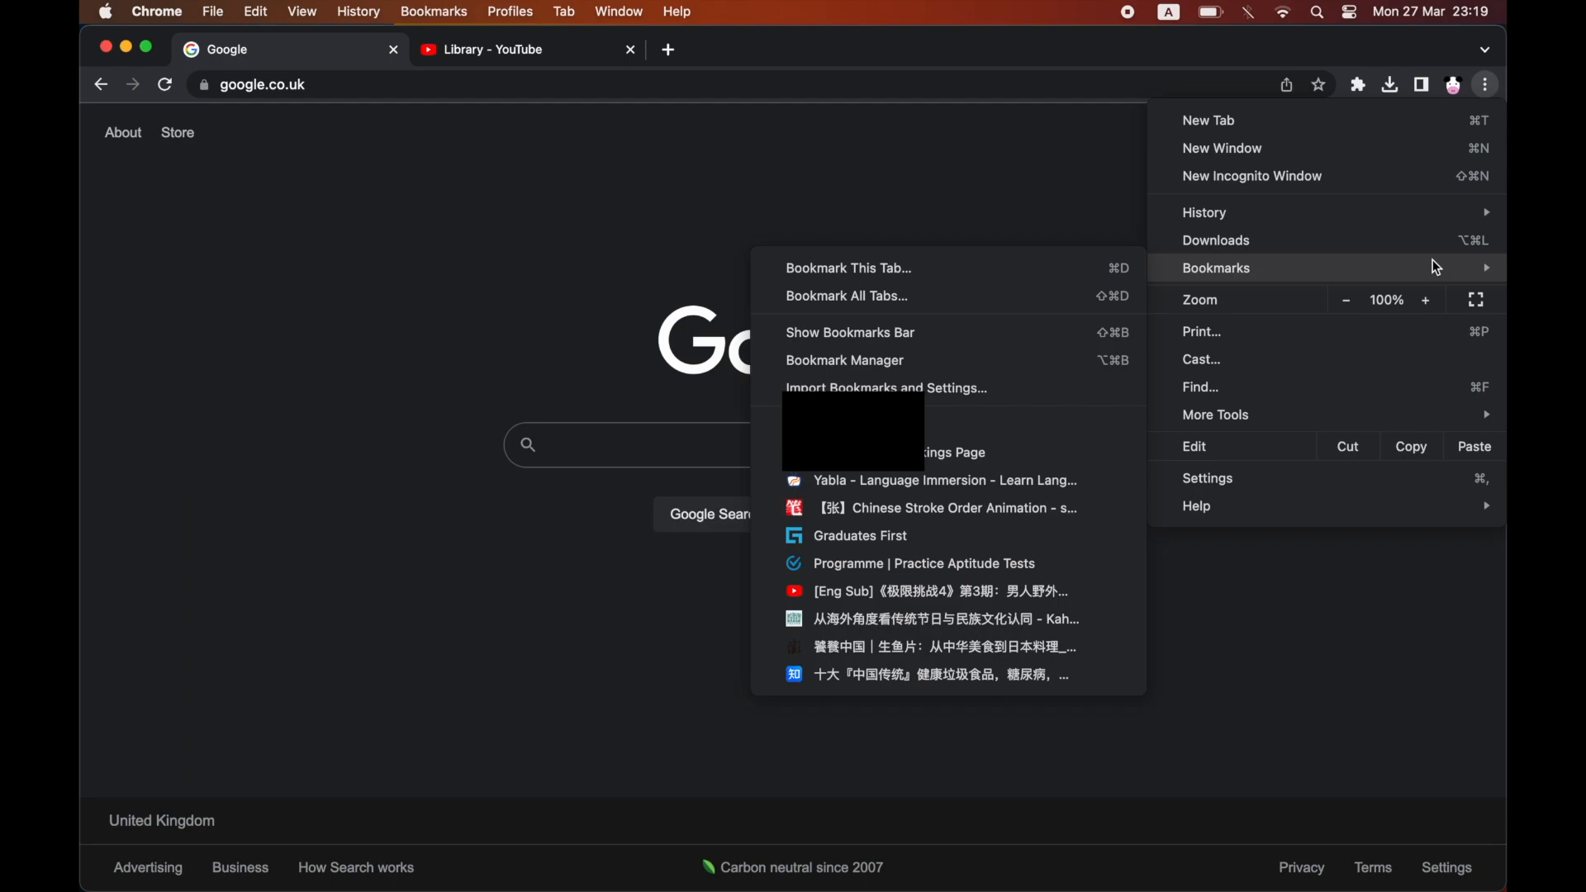
mouse_move(1041, 261)
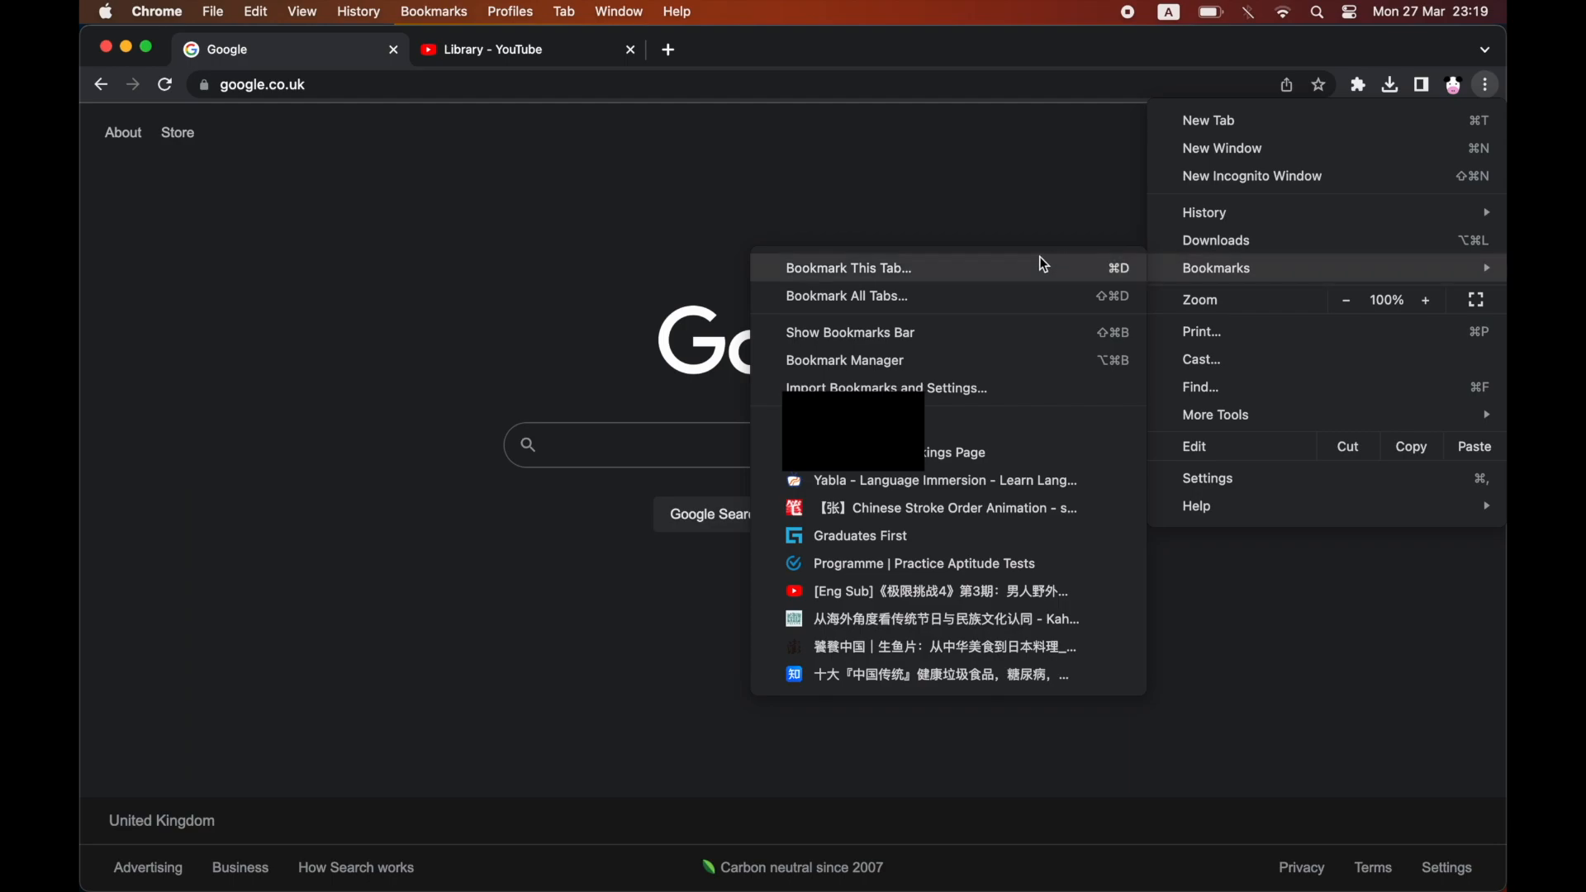
mouse_move(1028, 269)
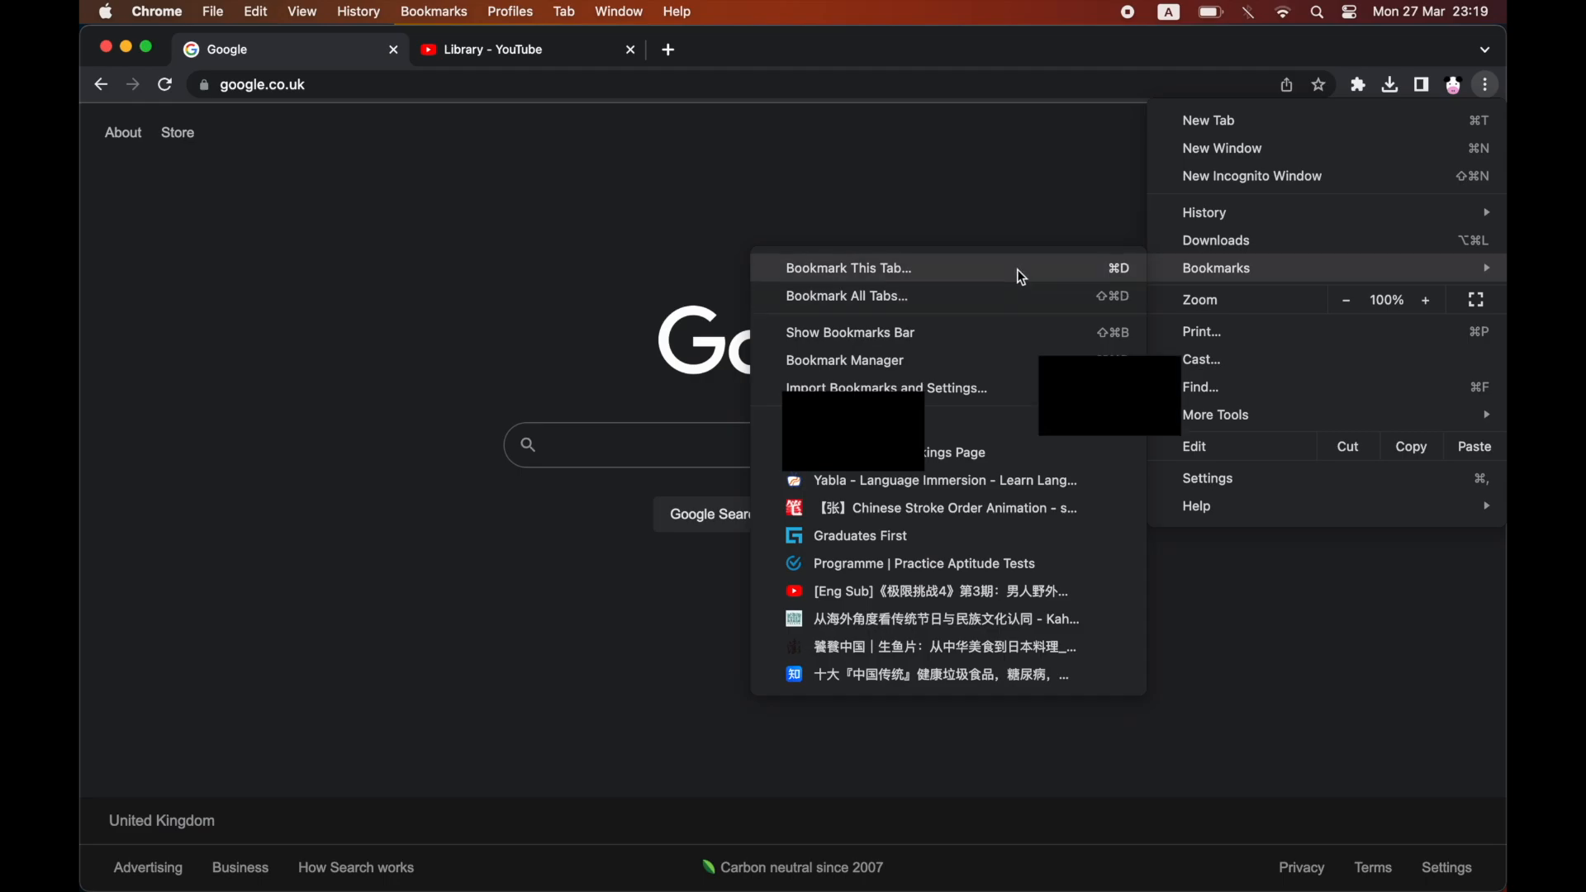
left_click(849, 268)
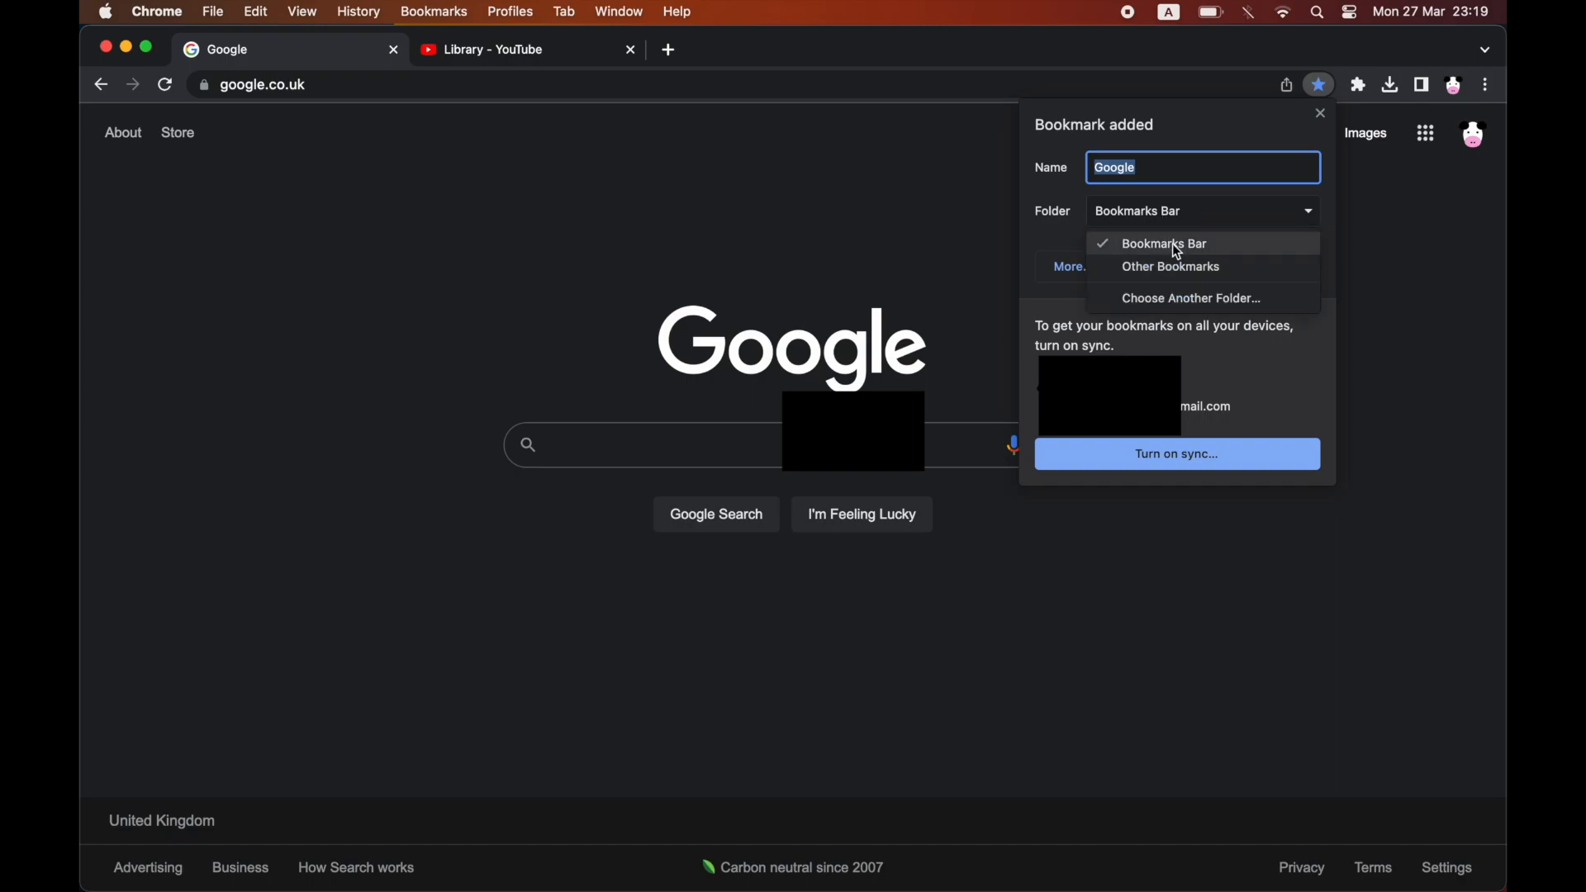
Step: Save the Google bookmark to the Bookmarks Bar, then open the Bookmark Manager
left_click(1164, 243)
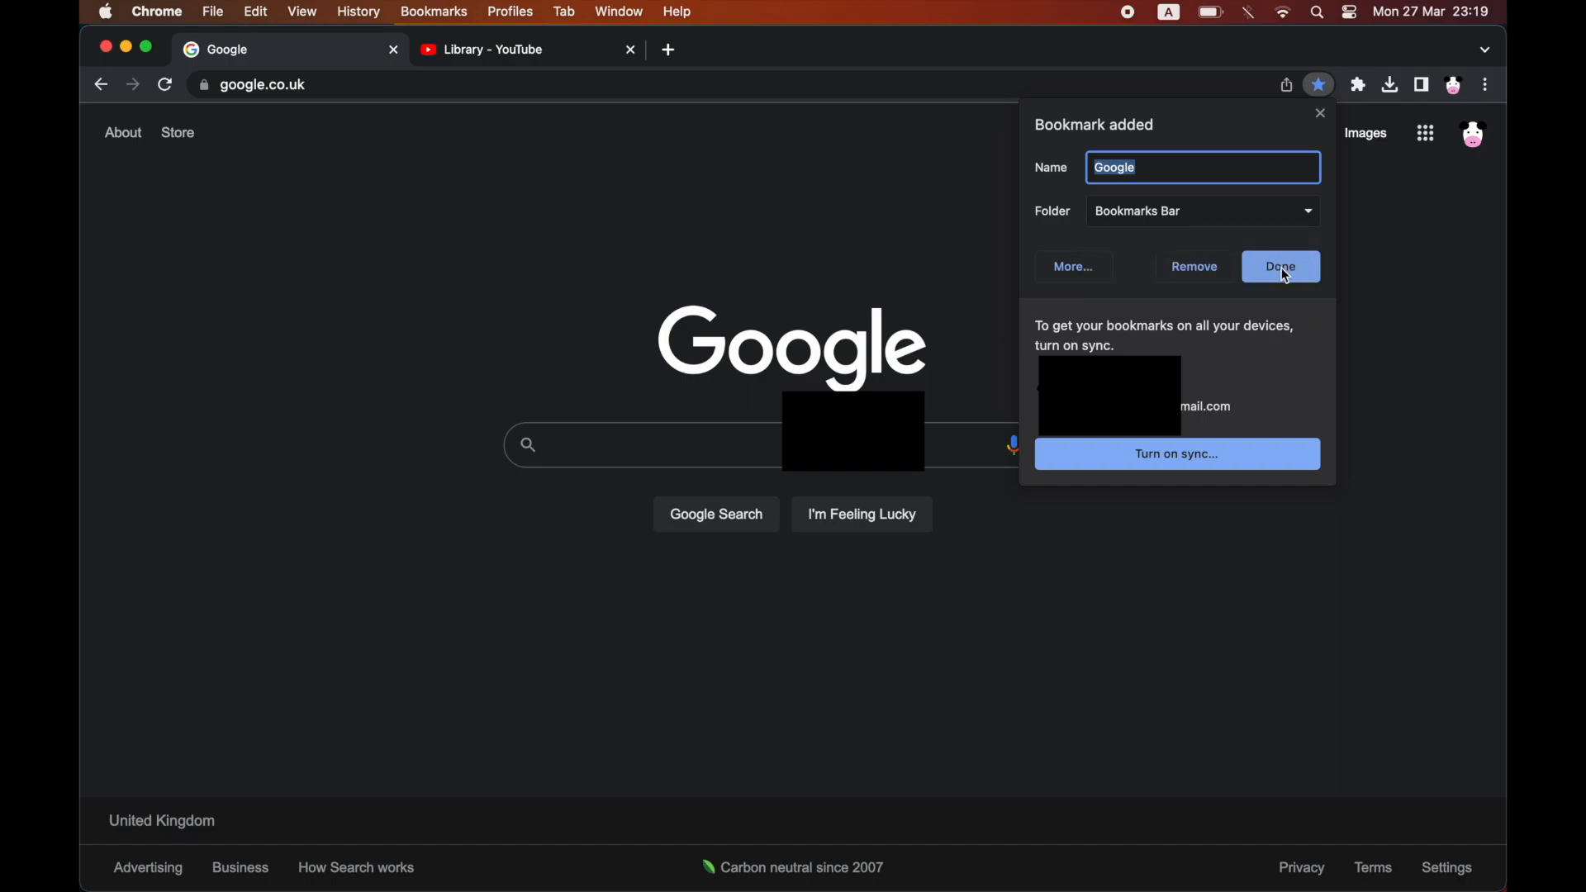
left_click(1480, 83)
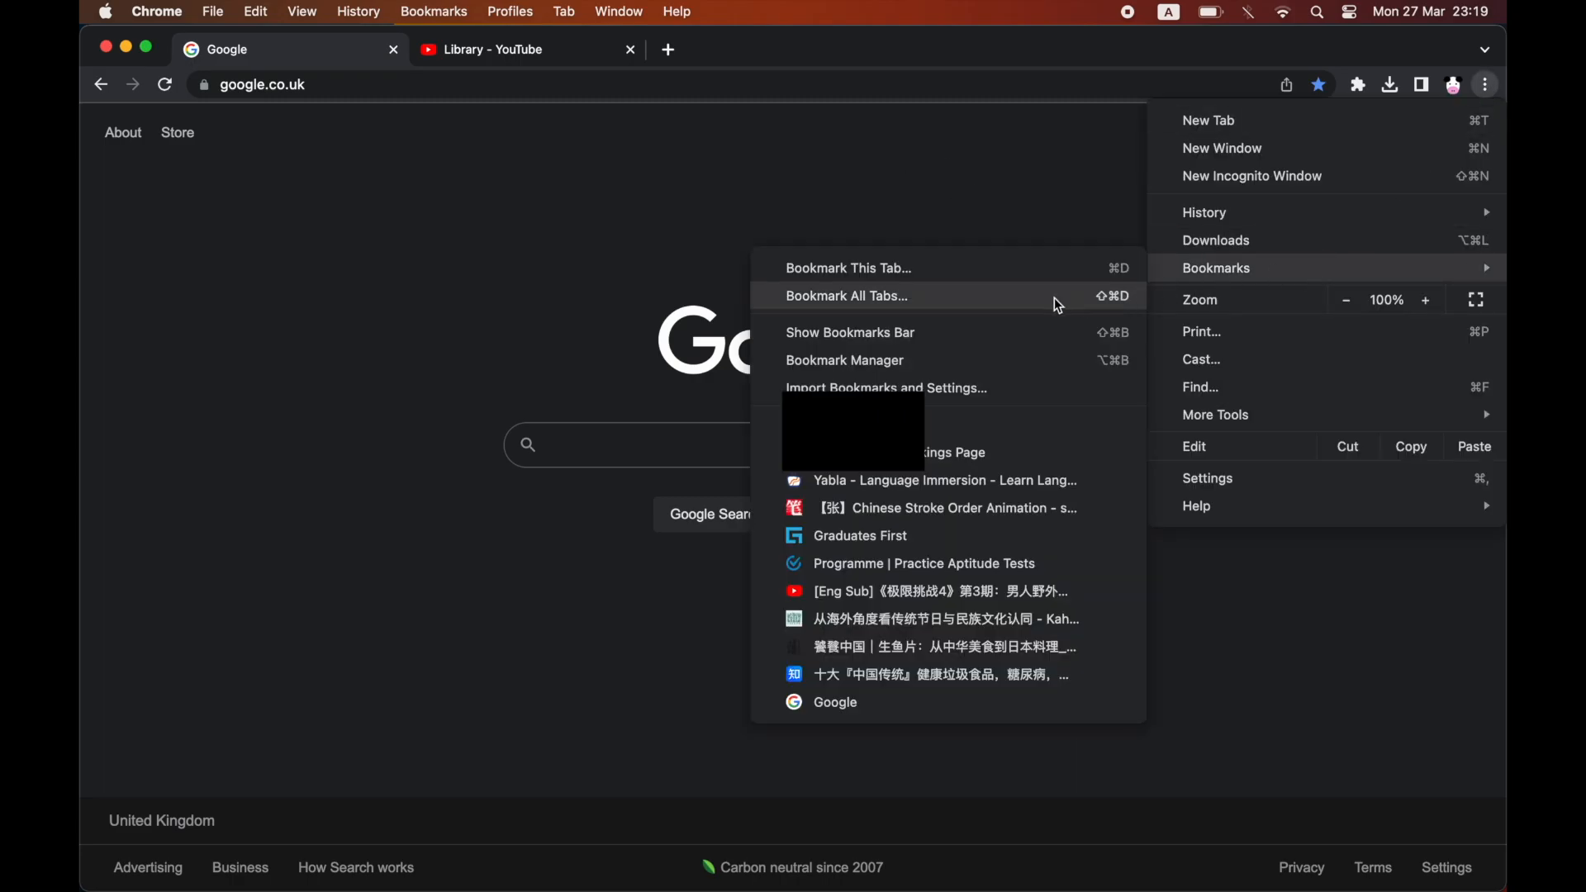
left_click(845, 360)
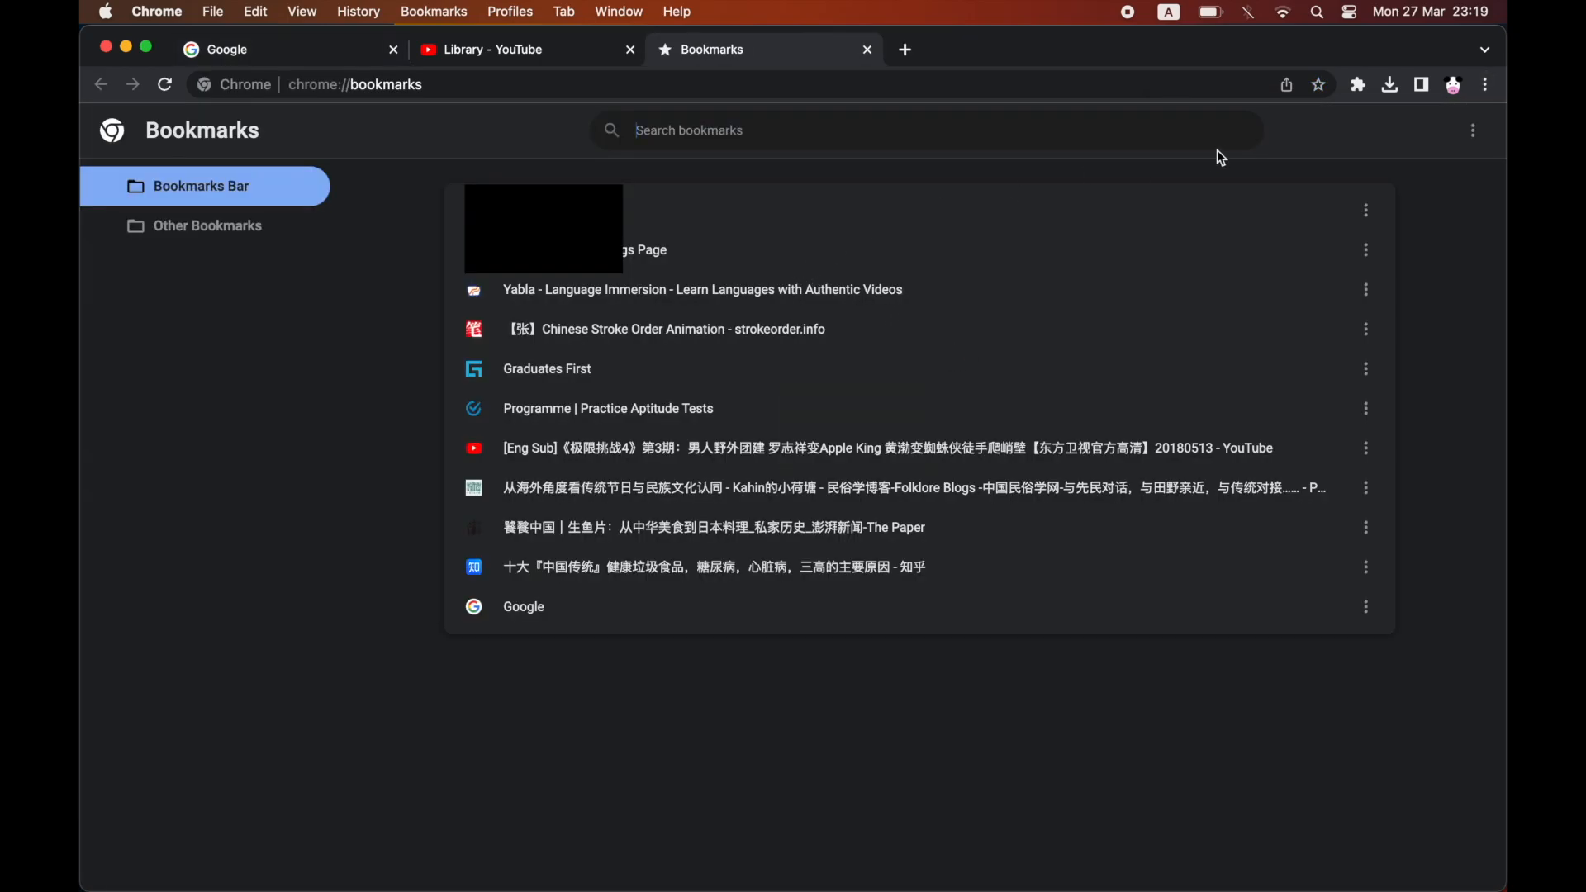
mouse_move(1471, 130)
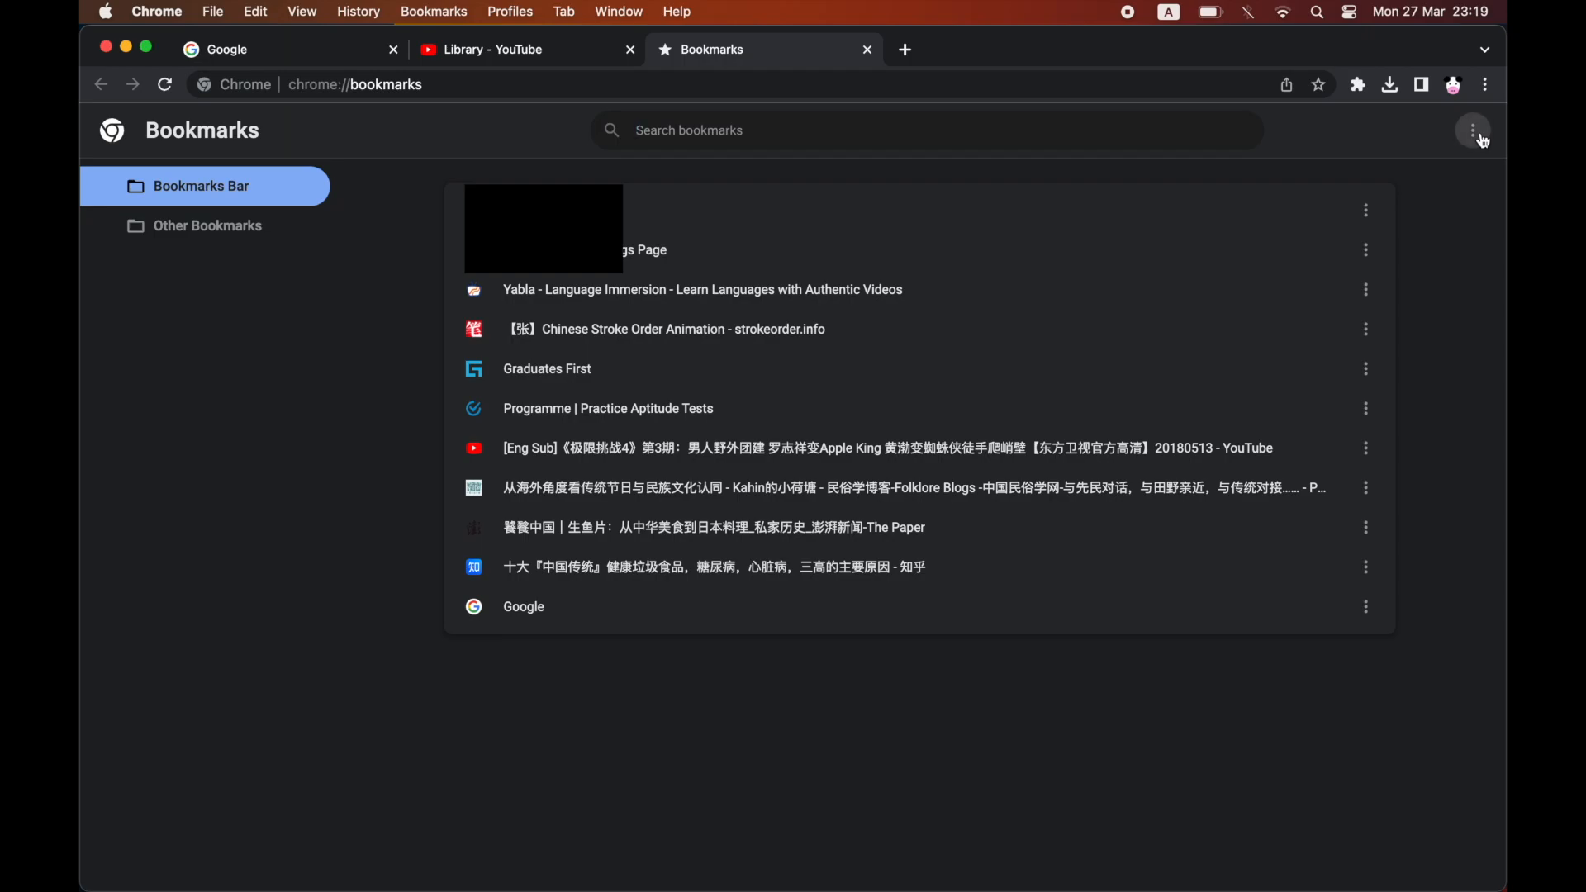
Step: Export all bookmarks to a dated HTML file in Documents via Export bookmarks
left_click(1471, 130)
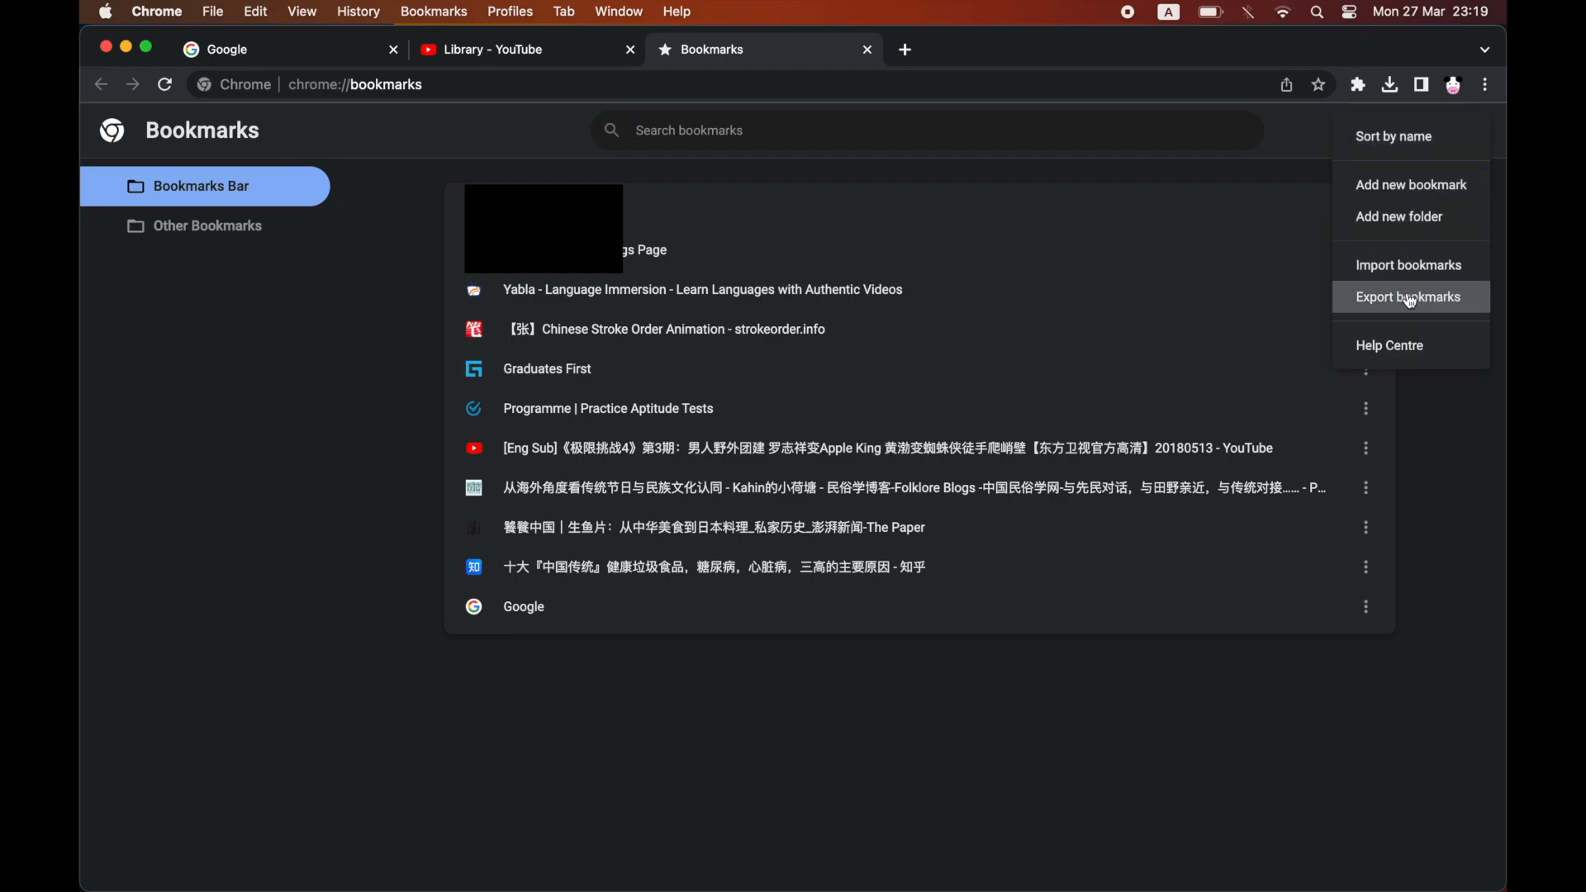
left_click(1408, 296)
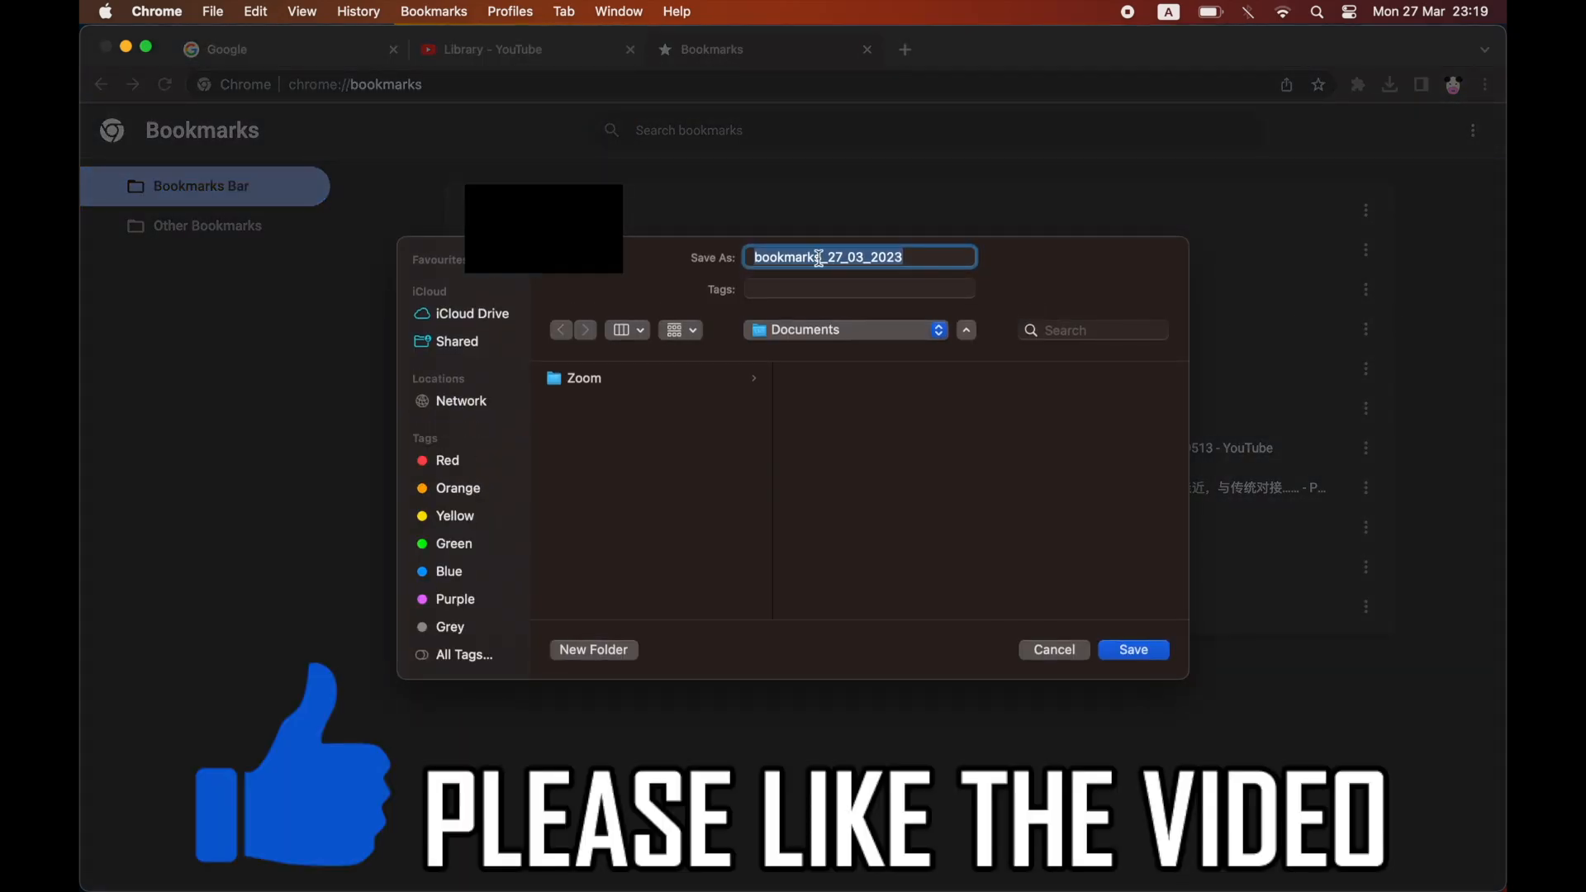
left_click(1133, 650)
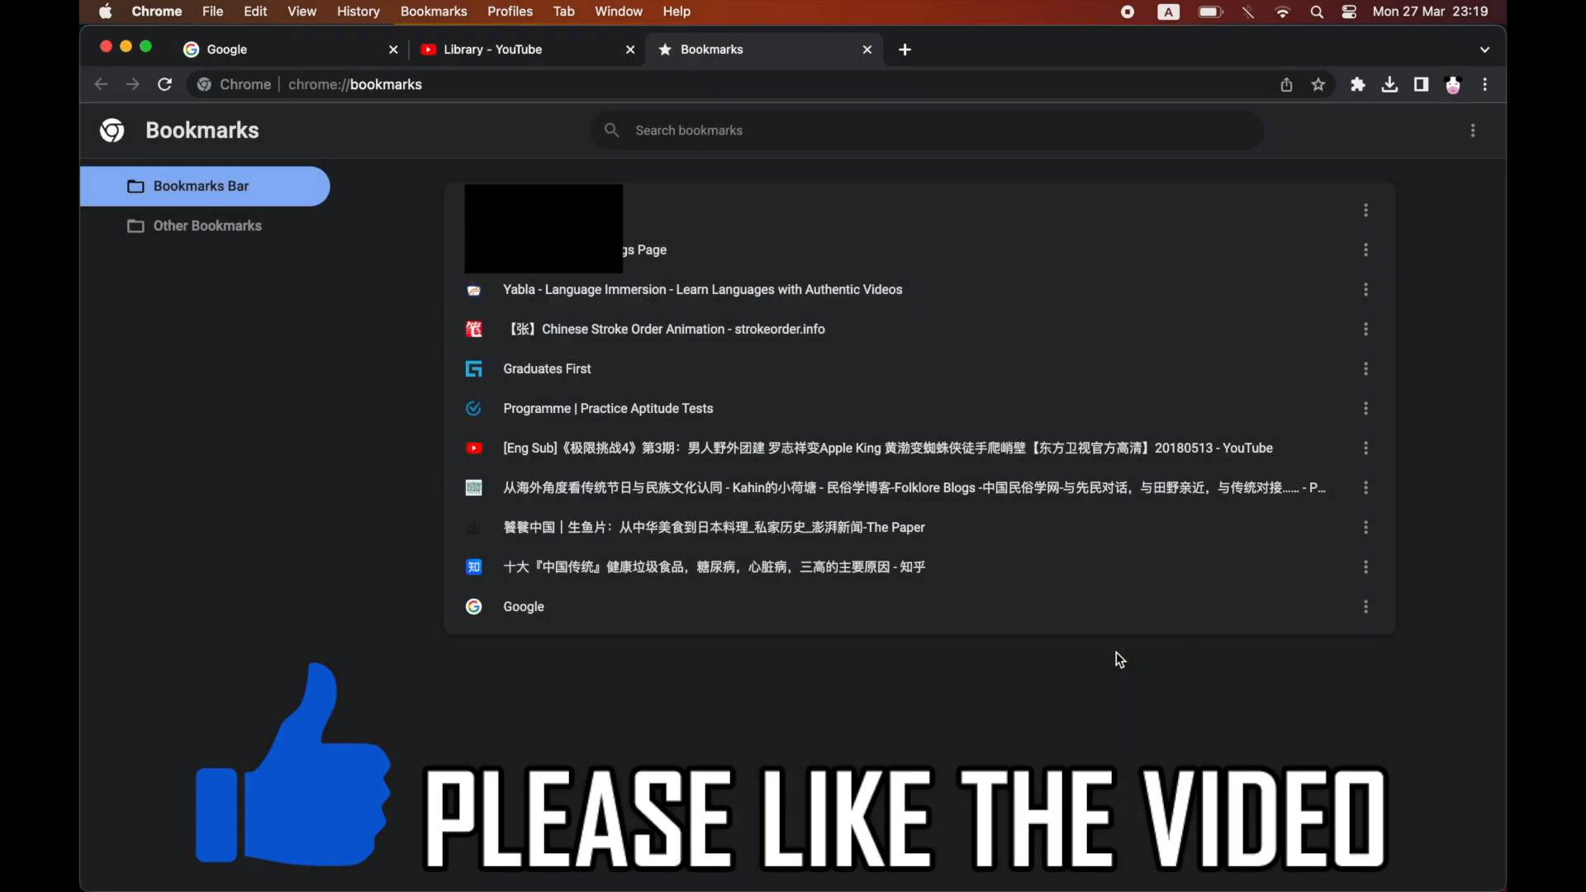